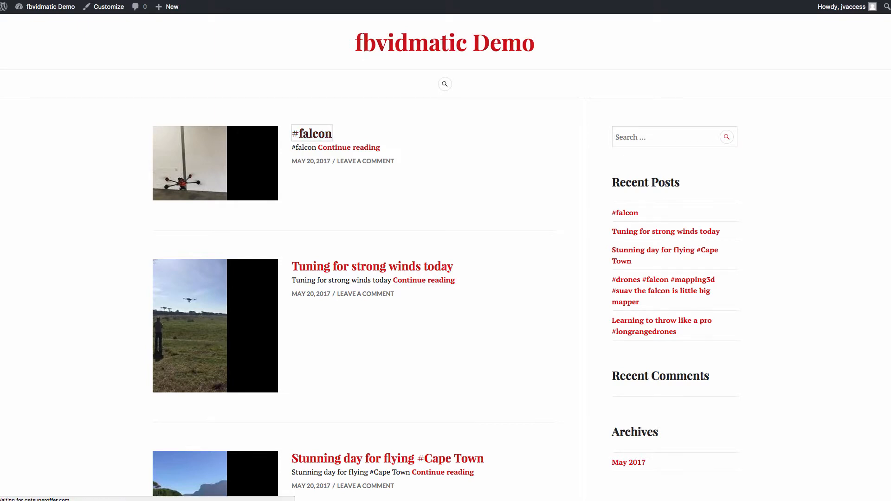
View the #falcon post and play its embedded drone video, skipping ahead
left_click(311, 133)
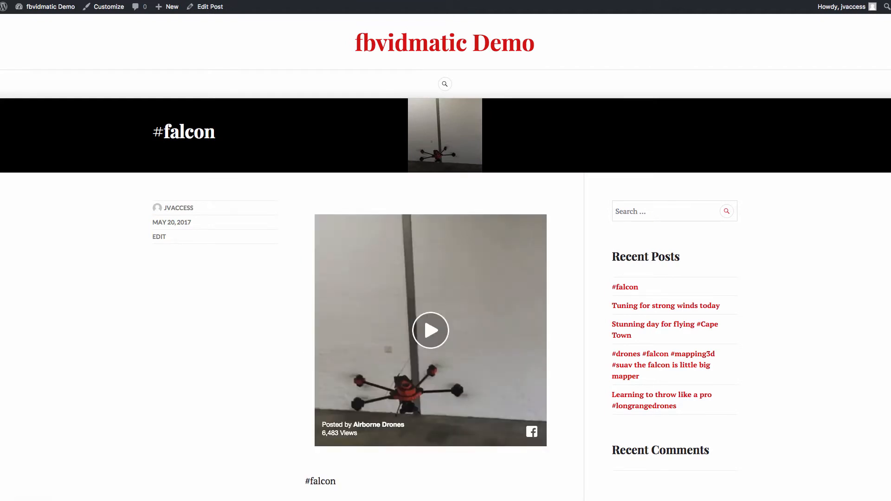
scroll("down", 3)
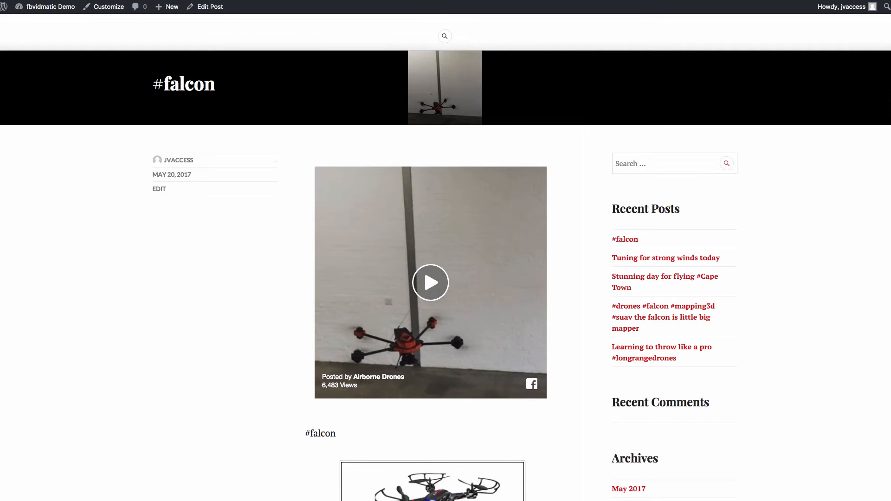
left_click(430, 283)
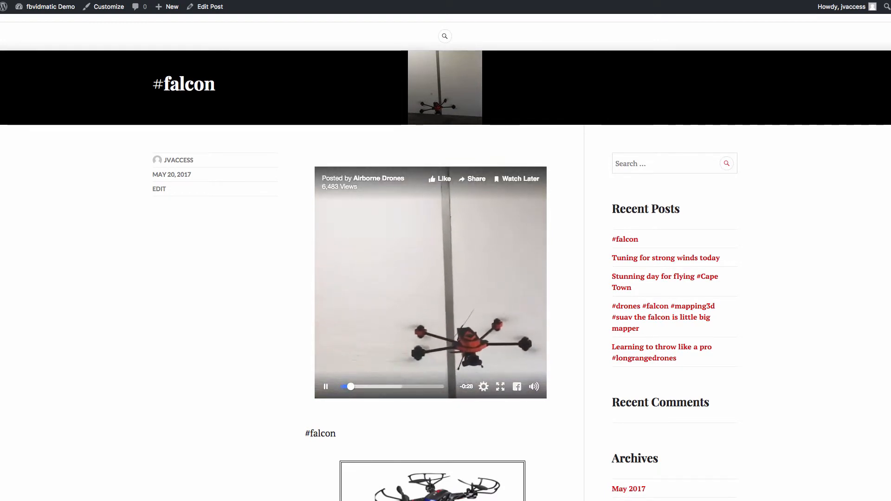
left_click(325, 387)
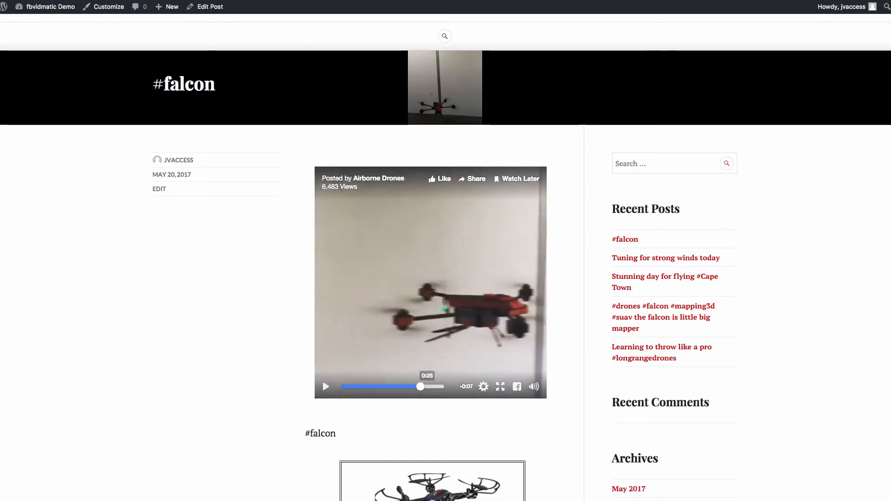
scroll("down", 3)
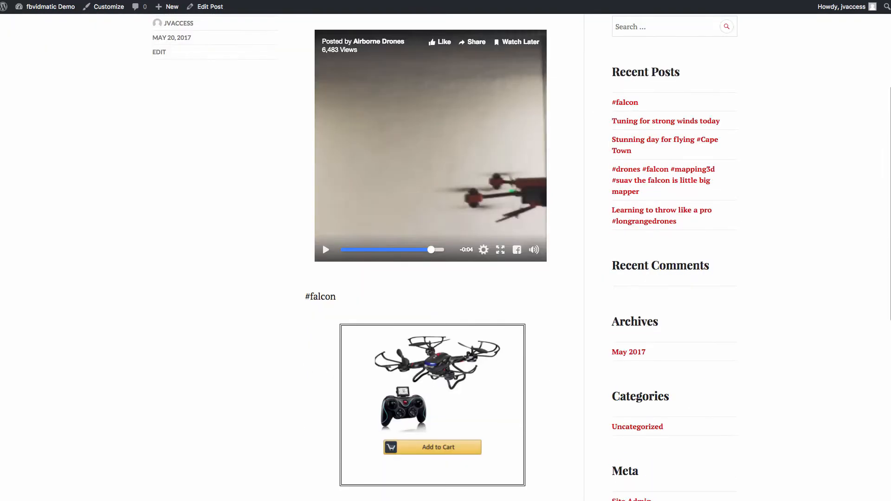
scroll("down", 3)
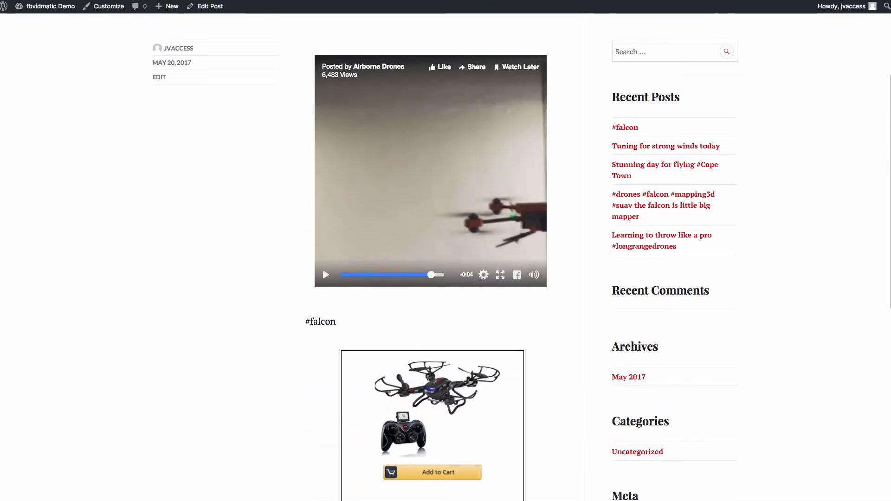
left_click_drag(431, 274, 351, 274)
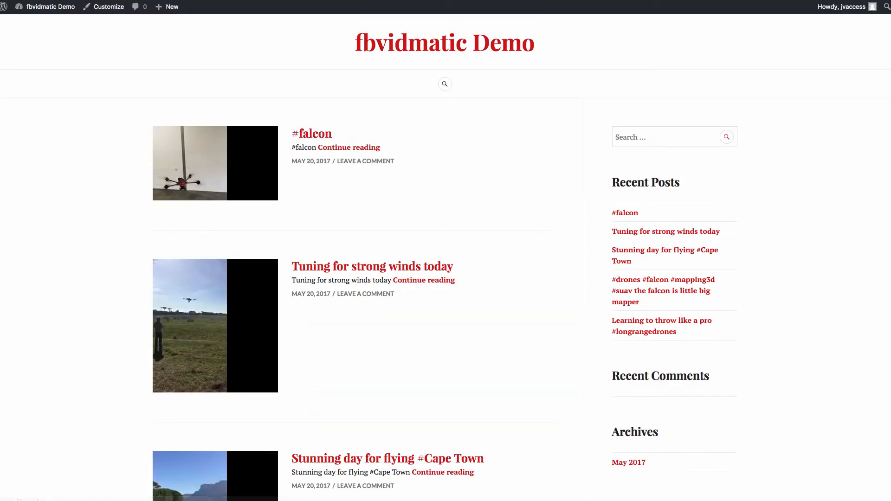
Play the 'Stunning day for flying #Cape Town' drone video and review its lead box
scroll("down", 3)
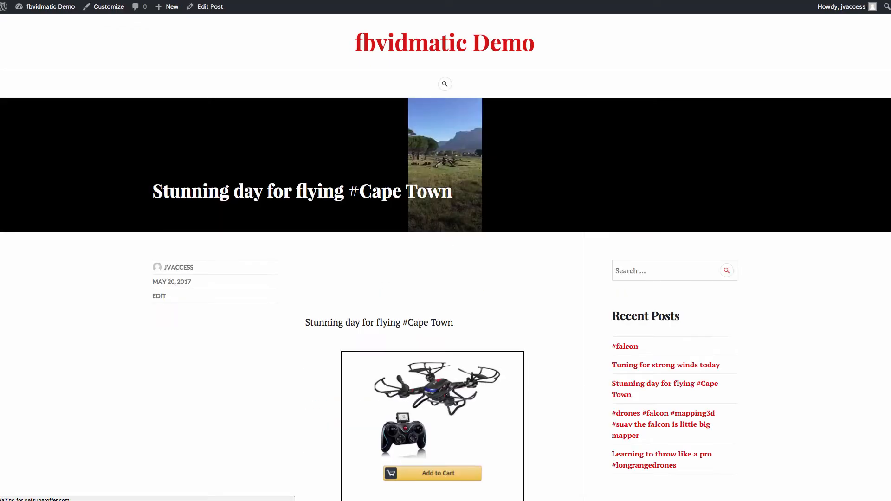
scroll("down", 3)
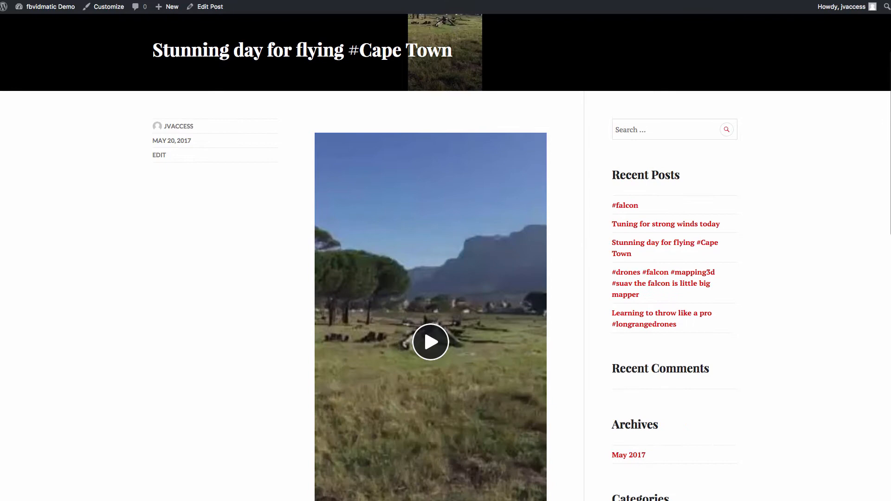
left_click(431, 342)
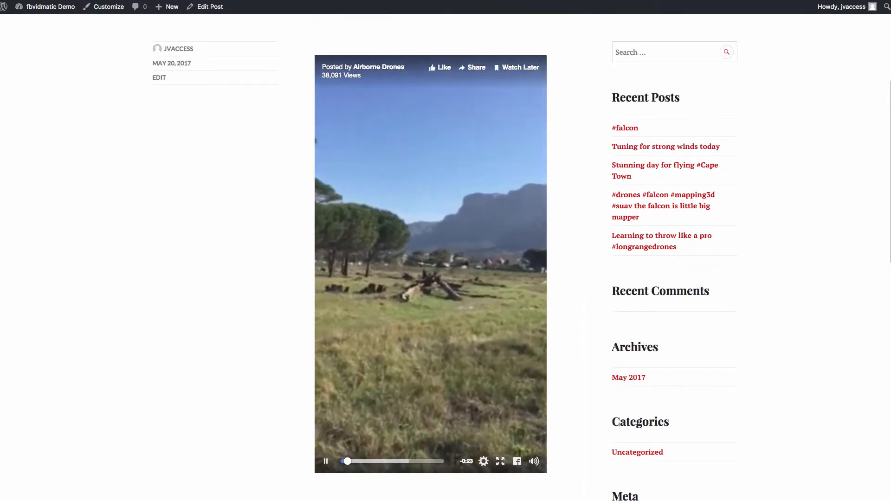
scroll("down", 3)
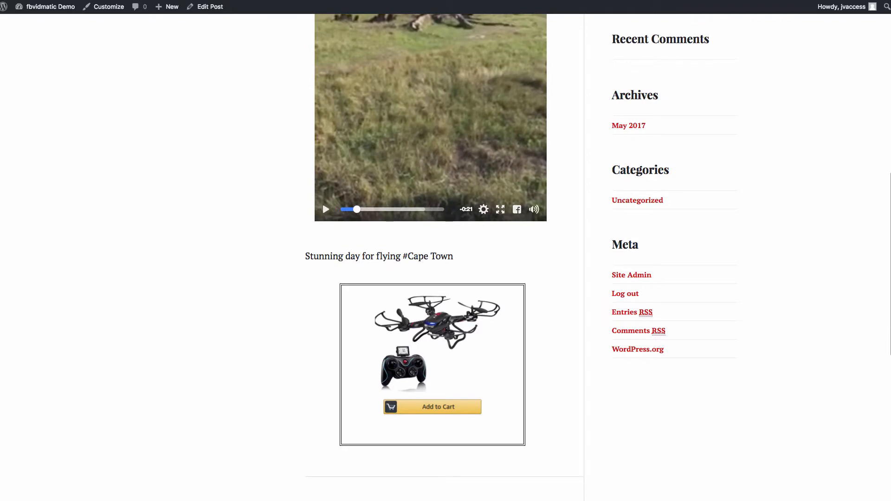
scroll("up", 3)
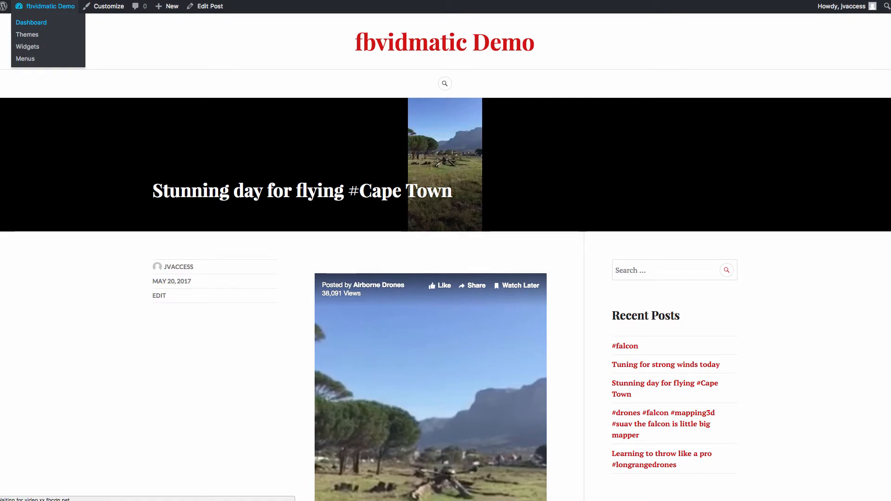
Go to the dashboard and reach the Fb Vidmatic Settings page
left_click(31, 22)
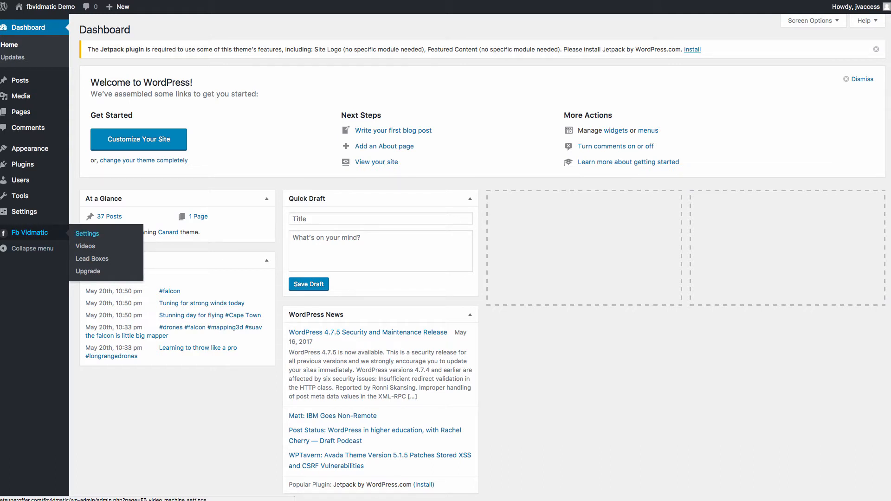
left_click(87, 234)
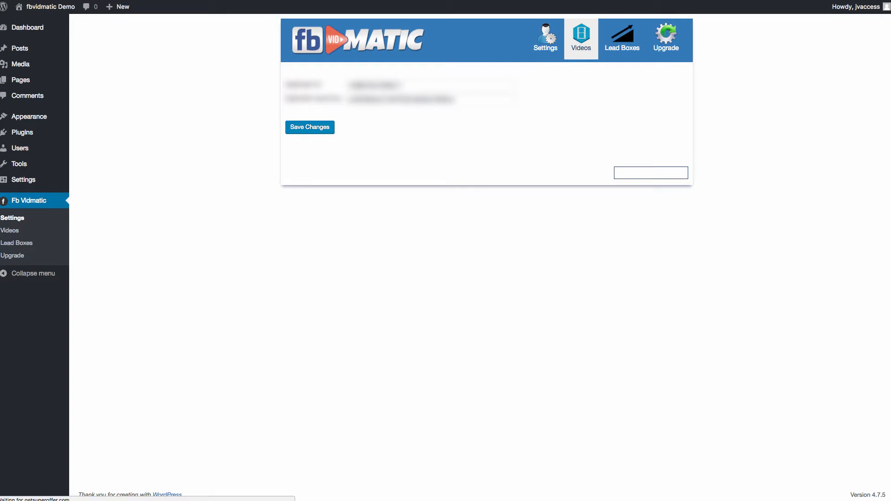
Search the Videos section for Facebook pages named 'drone' and review the results
left_click(585, 37)
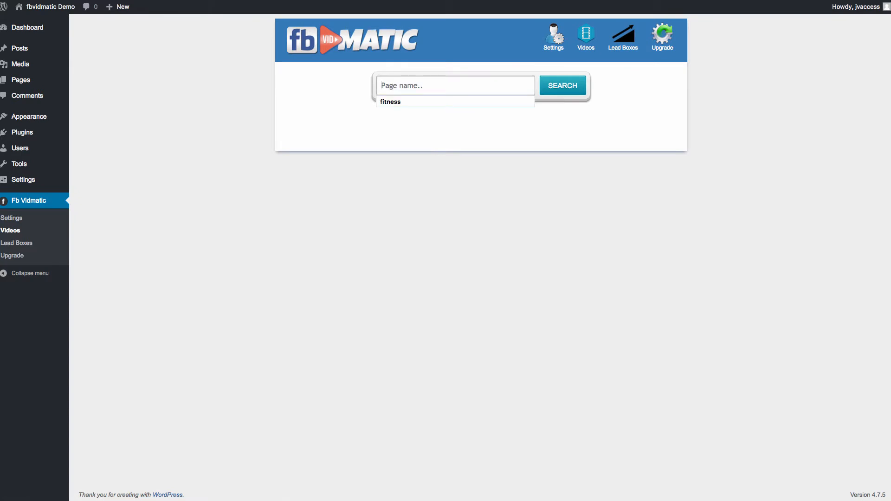
type("da")
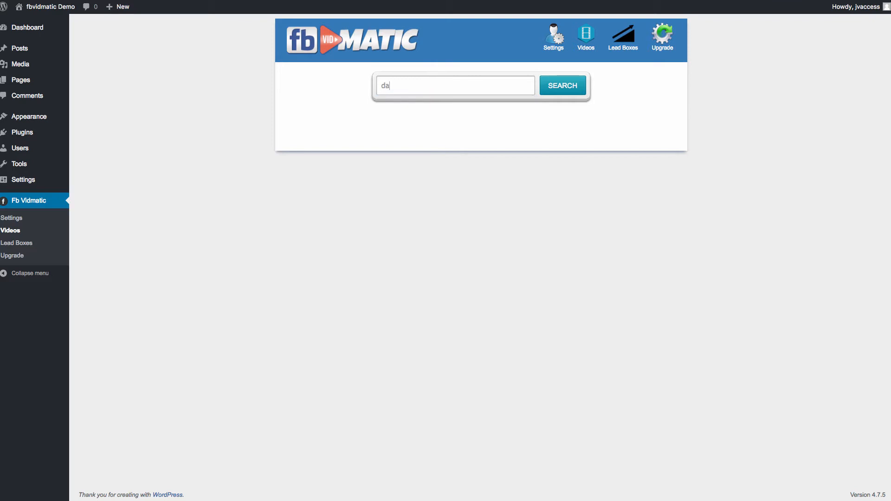
type("ri")
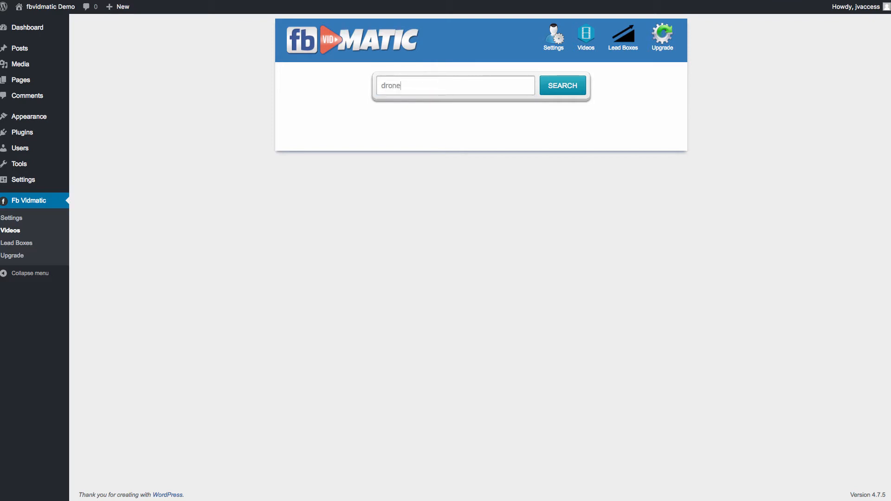
left_click(561, 85)
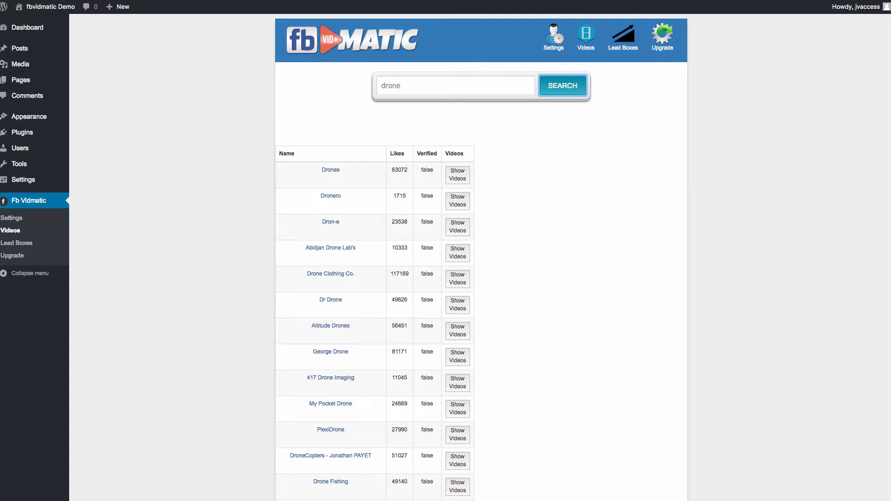
scroll("down", 3)
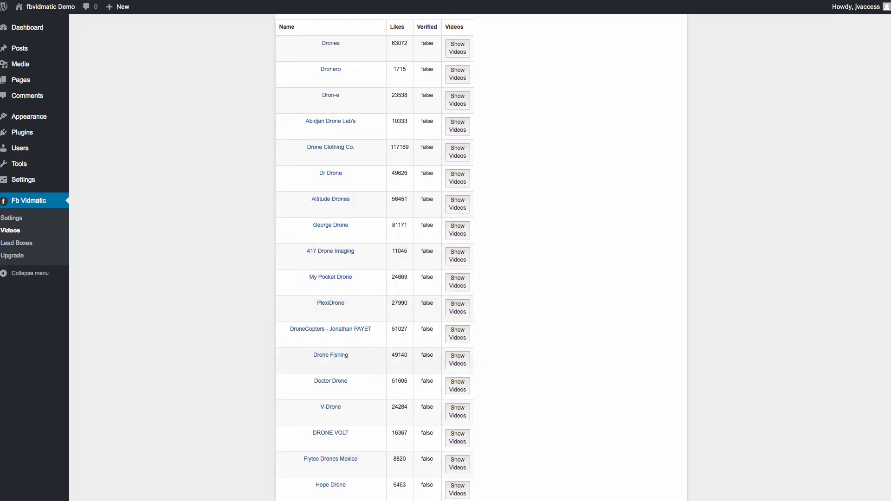
List the Drone Fishing page's videos, tick the first five and start Post selected
double_click(426, 355)
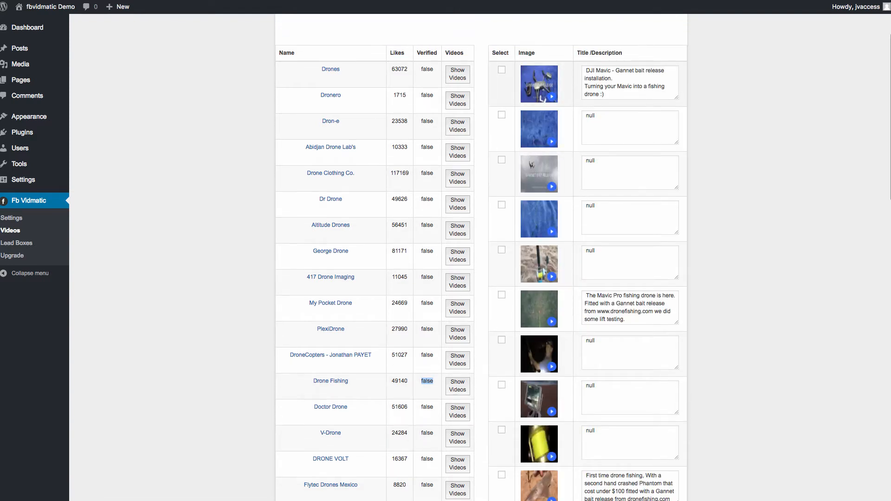
left_click(501, 86)
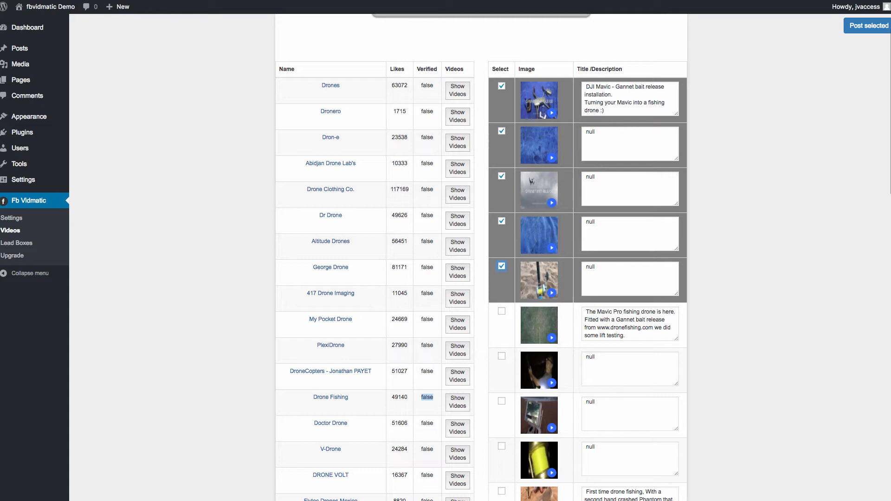
left_click(866, 25)
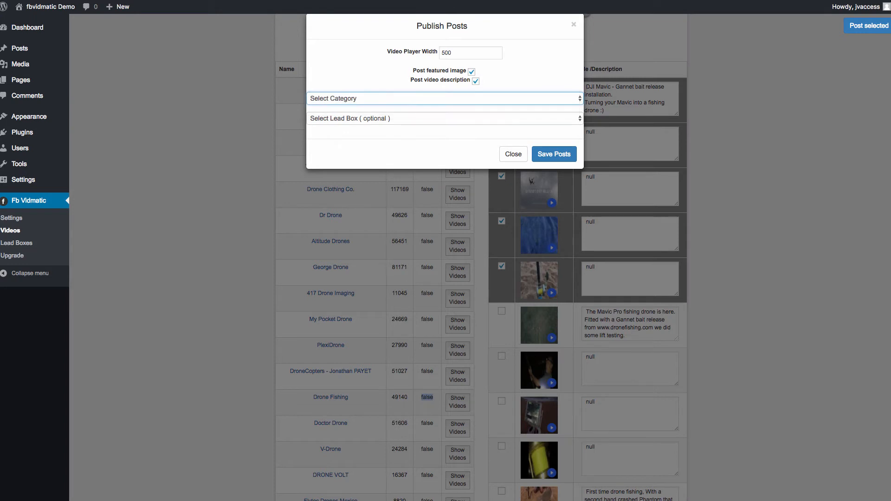
Publish the selected videos with the Drones lead box at the Bottom position via Save Posts
left_click(444, 118)
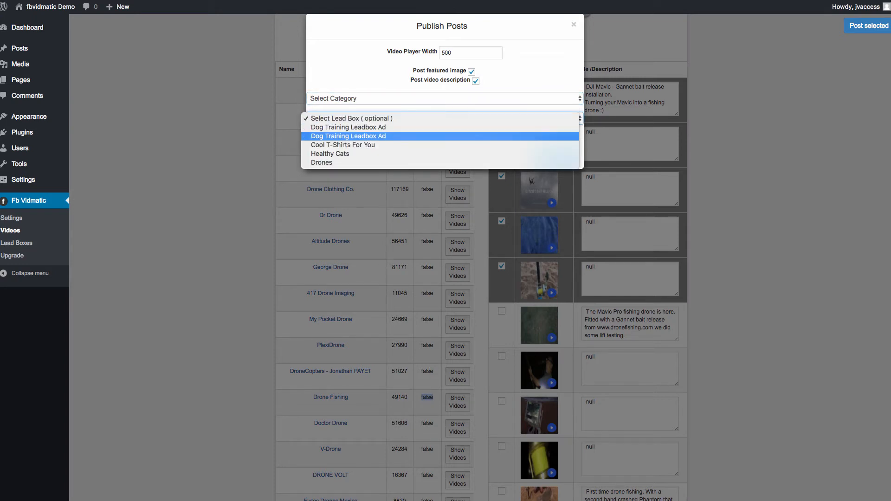
left_click(441, 118)
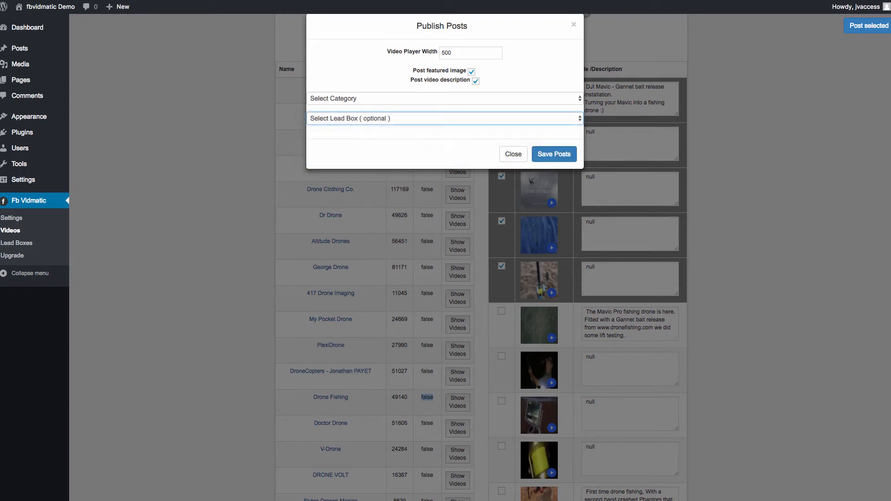
left_click(444, 118)
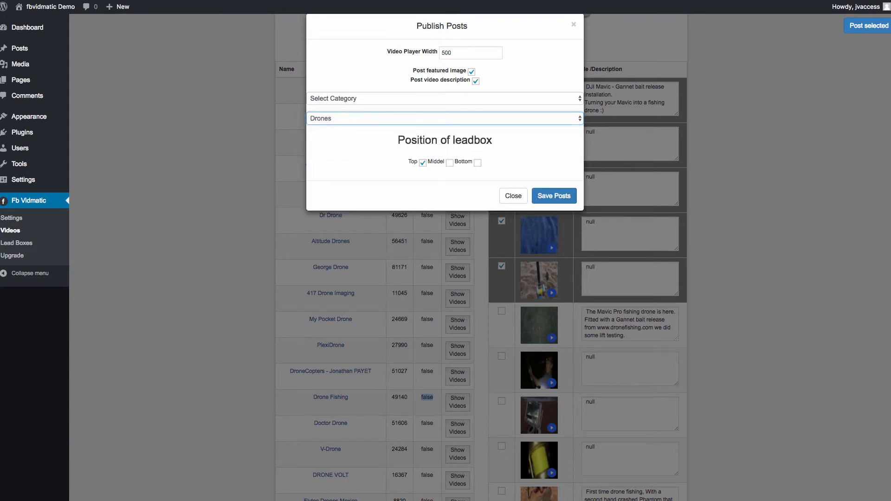
left_click(477, 162)
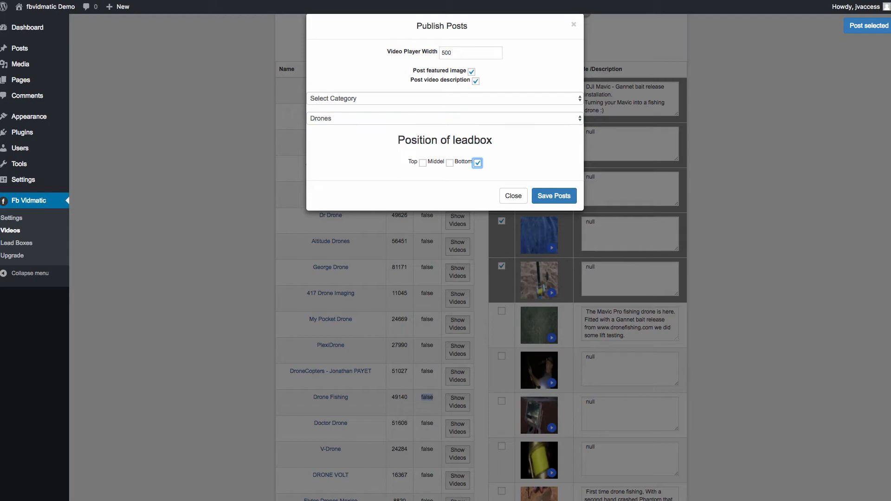
left_click(511, 196)
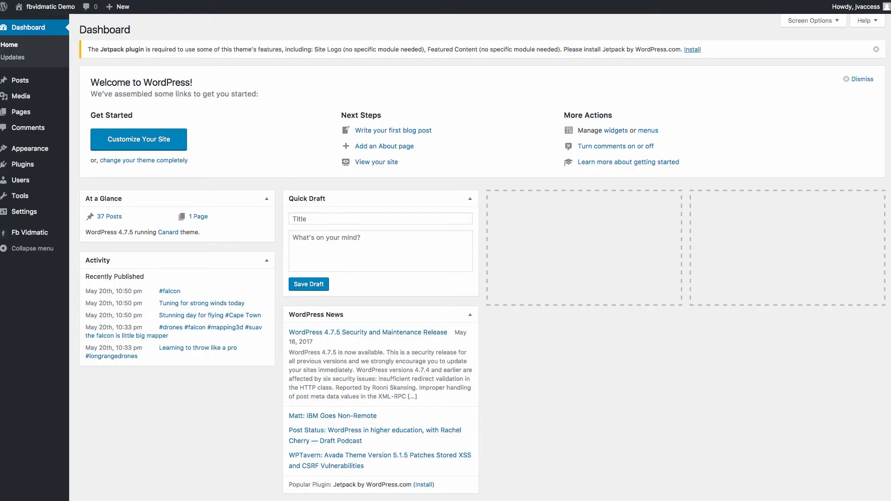
Visit the live site and view the Heavy Ronnie Coleman post with its video
left_click(377, 162)
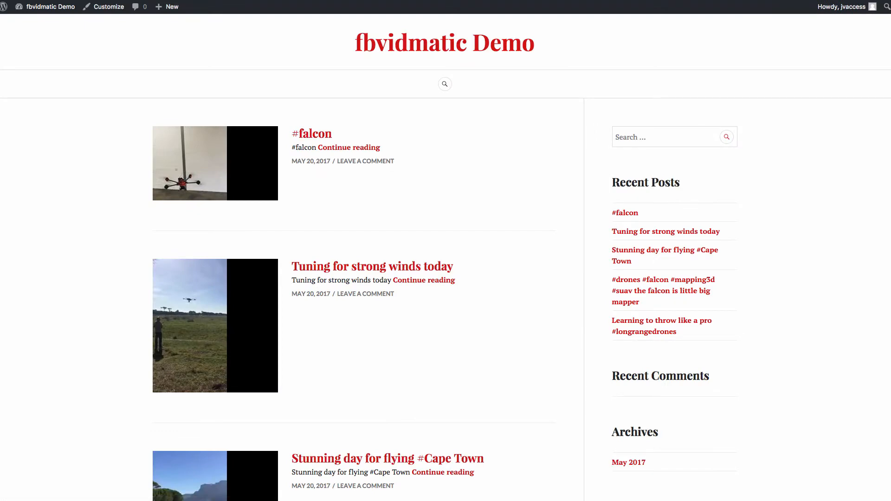
scroll("down", 3)
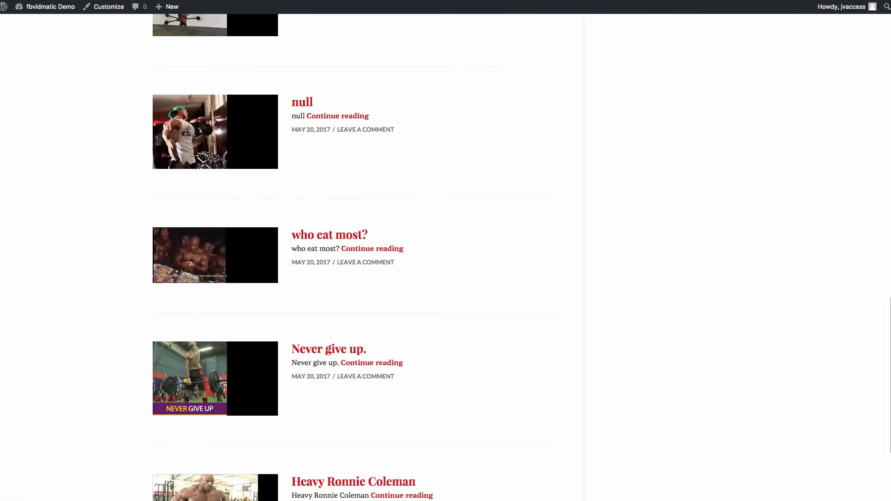
scroll("down", 3)
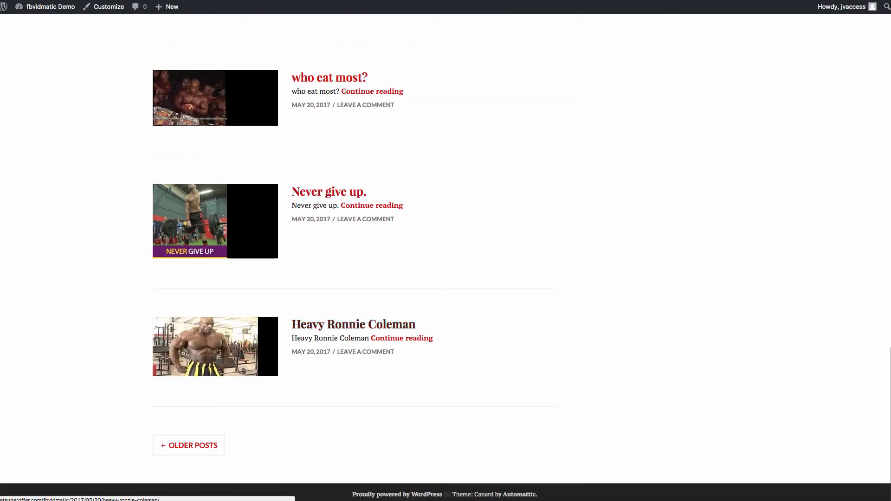
left_click(353, 324)
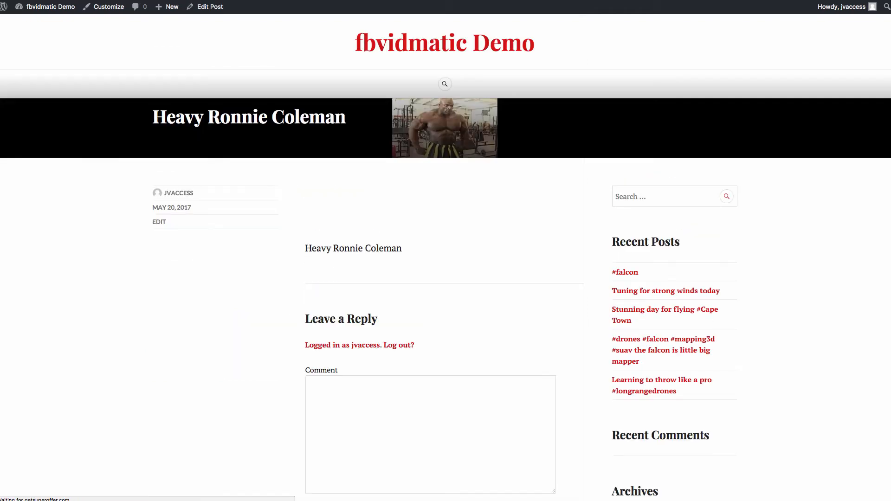
scroll("down", 3)
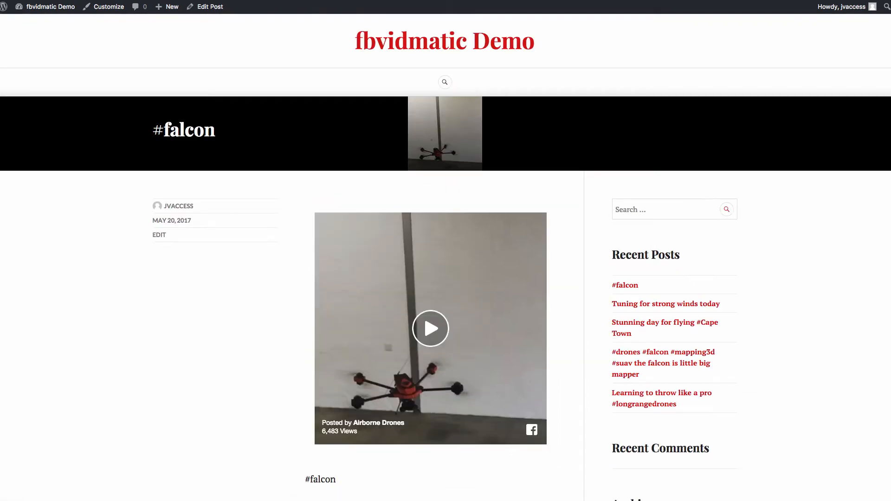
scroll("down", 3)
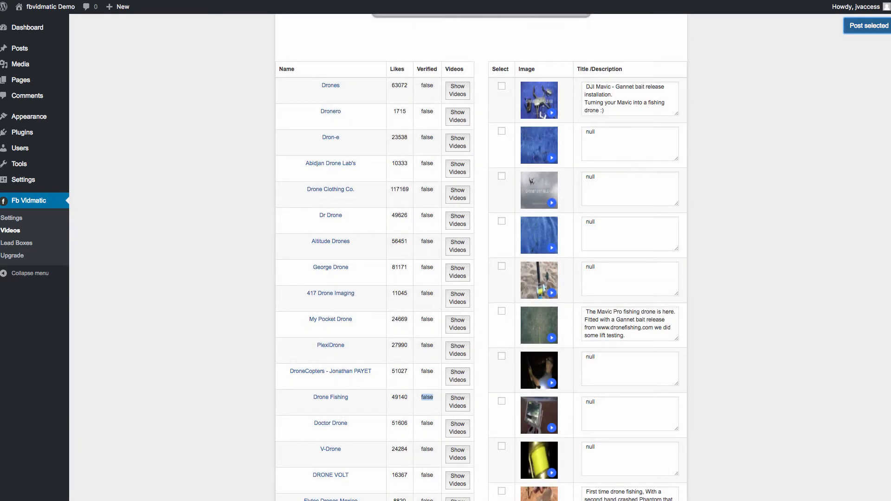
Visit the live site to check the newly published drone posts
left_click(868, 26)
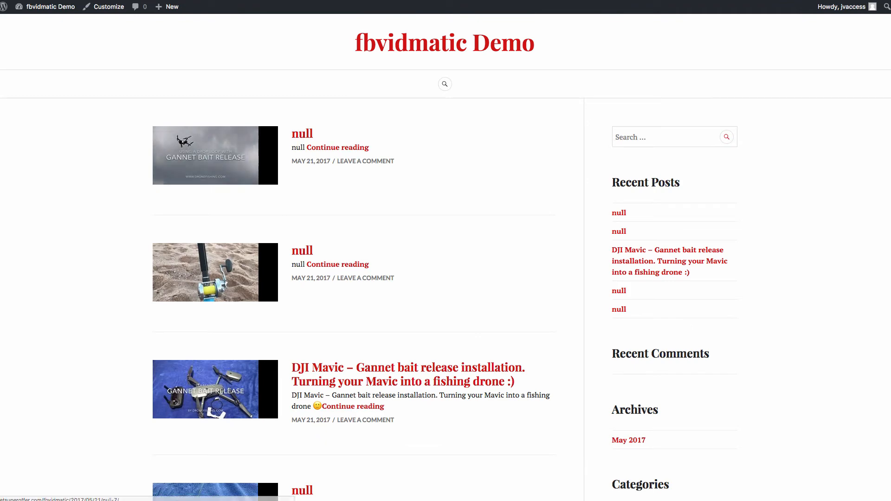
View the new DJI Mavic post, play its drone video and check the lead box below it
scroll("down", 3)
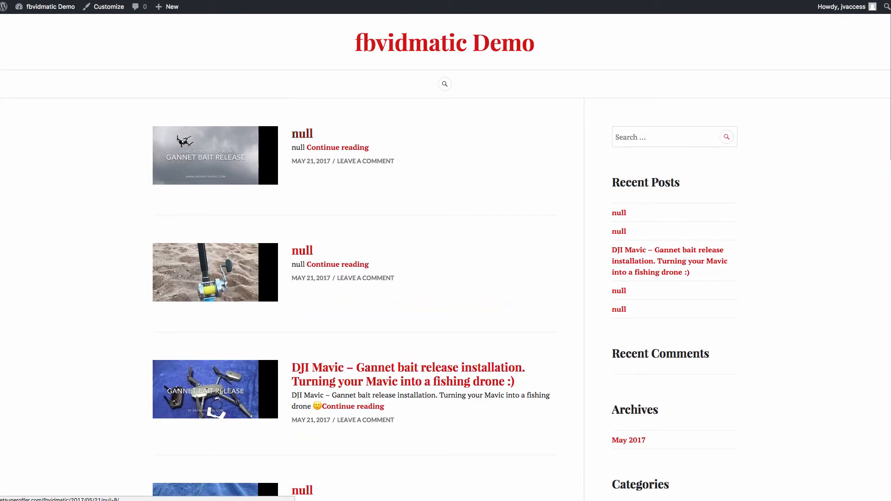
scroll("down", 3)
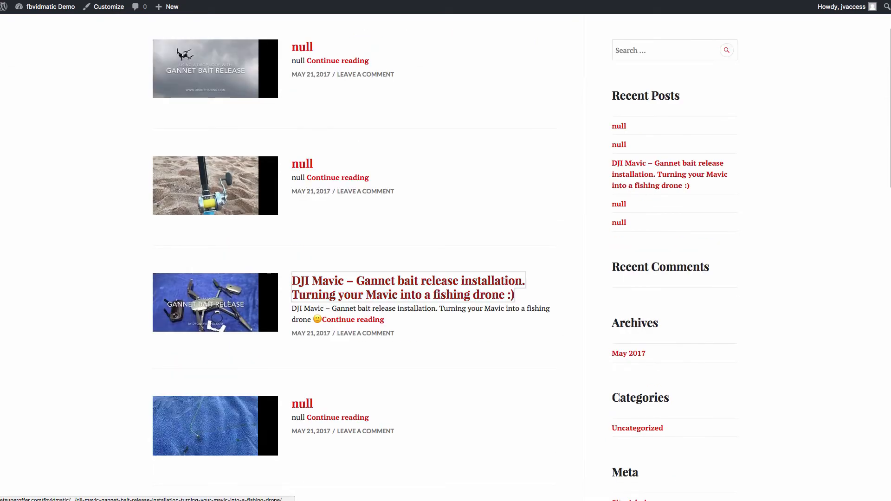
left_click(408, 280)
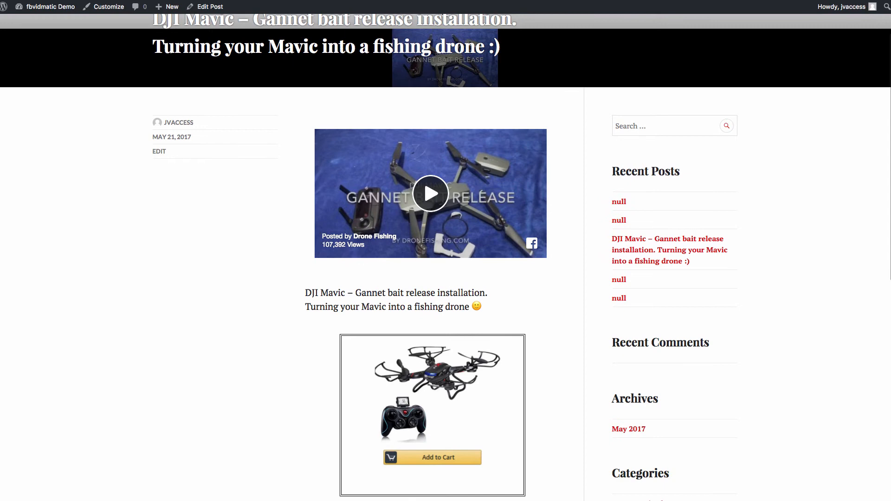
left_click(431, 193)
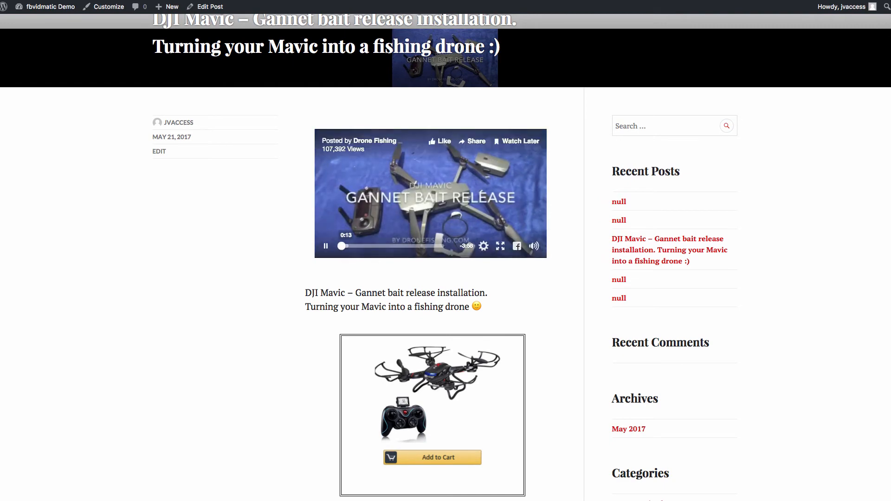
scroll("down", 3)
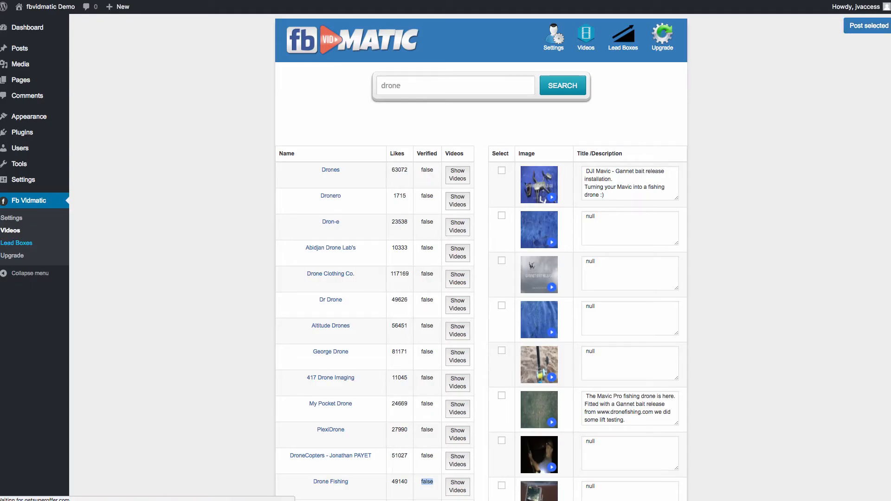
Create a new lead box named 'drone' from the Lead Boxes list and continue to the builder
left_click(613, 38)
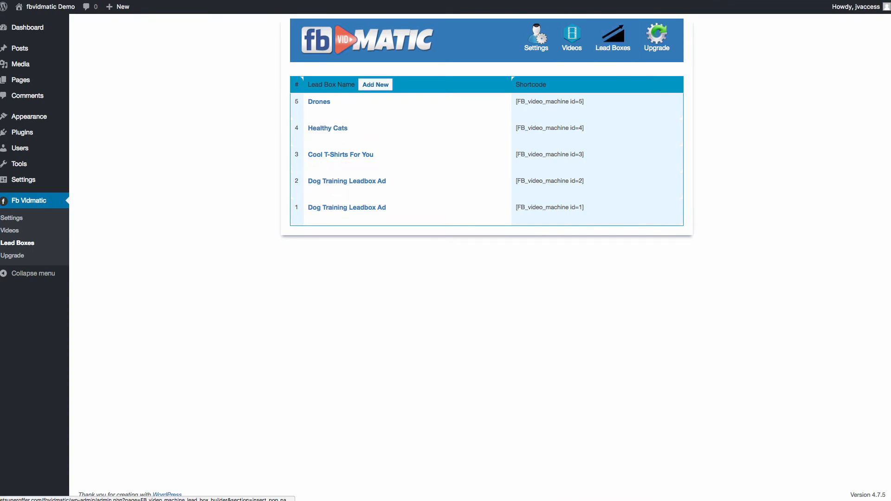
left_click(374, 84)
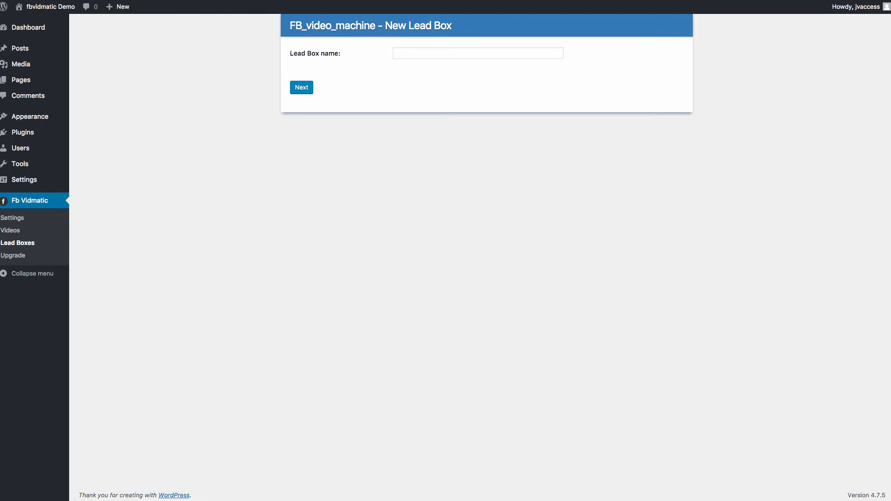
type("d")
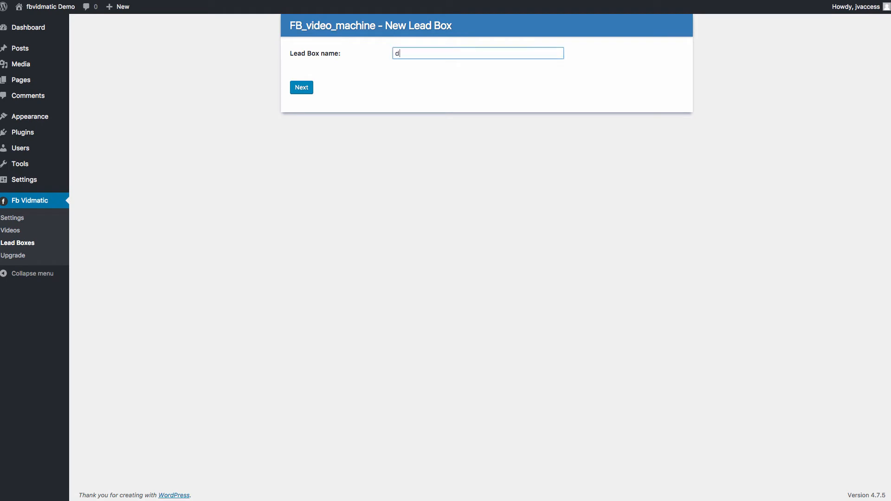
type("rone")
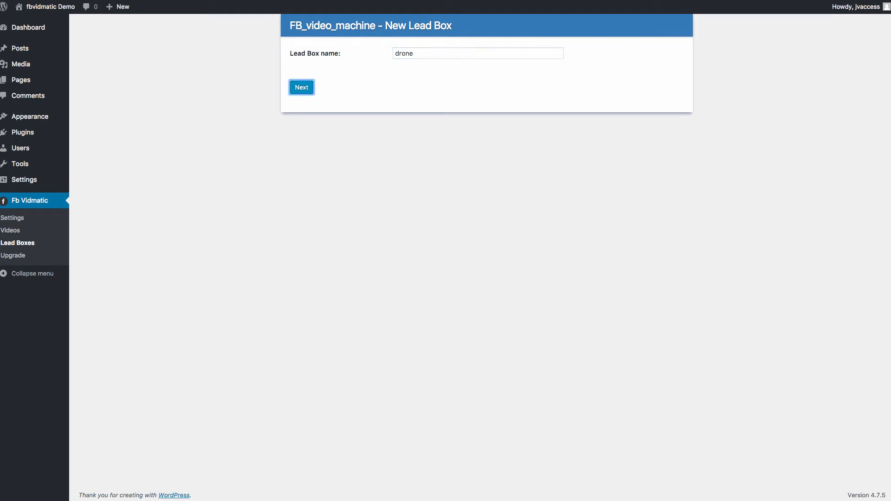
left_click(301, 87)
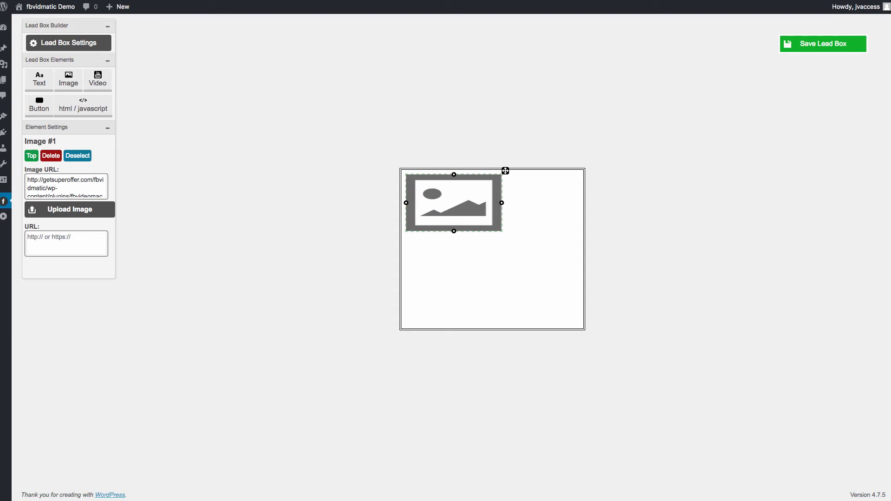
Position the image placeholder in the box centre above the green Sign Up button
left_click_drag(453, 203, 470, 253)
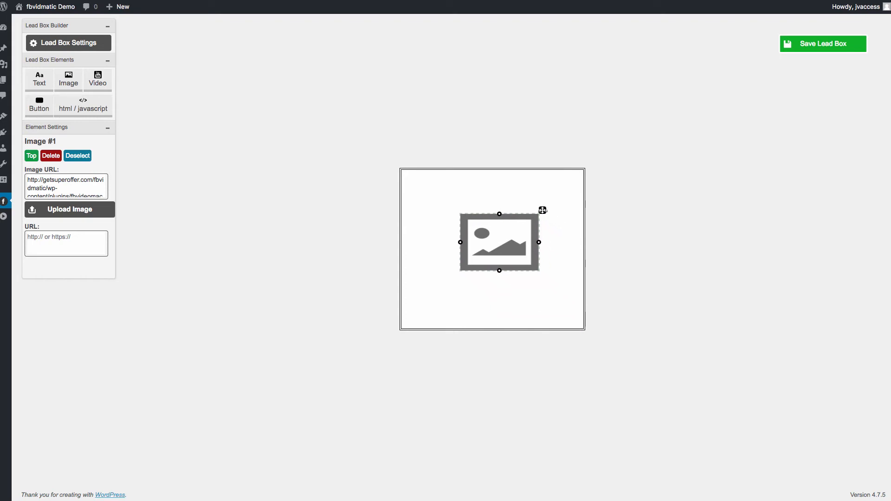
left_click_drag(543, 210, 540, 220)
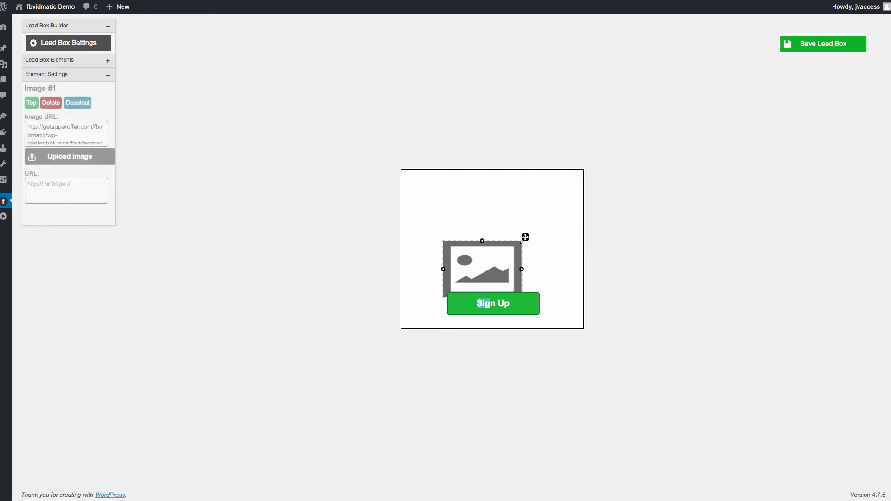
Link the Sign Up button to 'http affiliatelink' and save the drone lead box
left_click(493, 303)
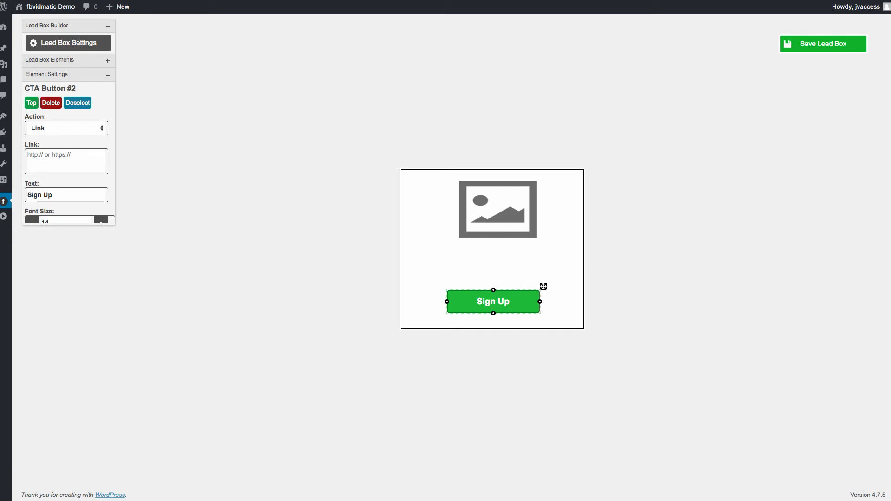
type("htt")
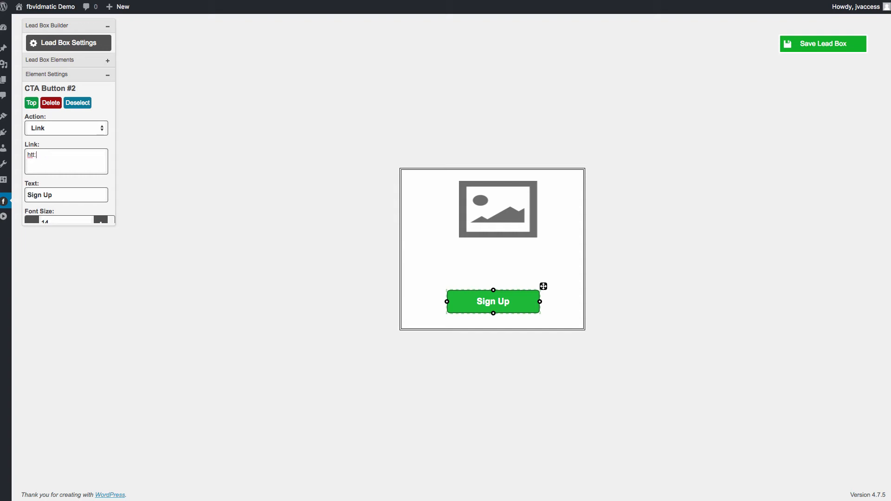
type("p://amazon.com/")
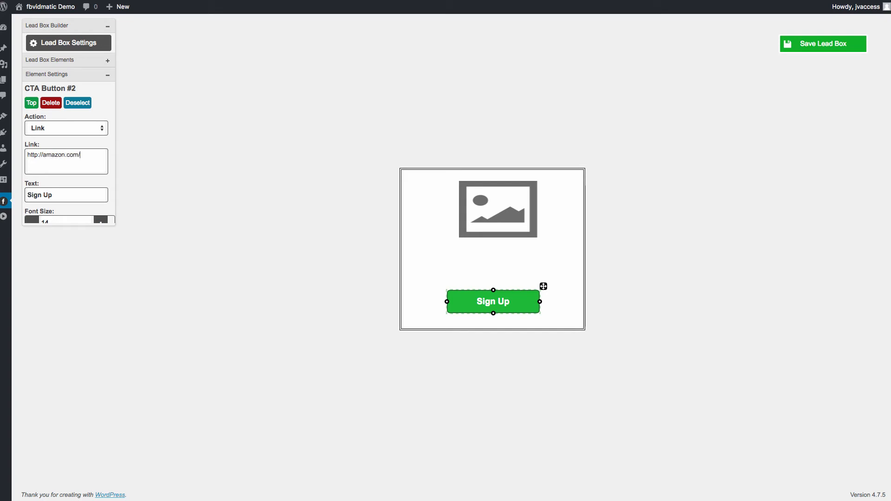
type("affiliatelink")
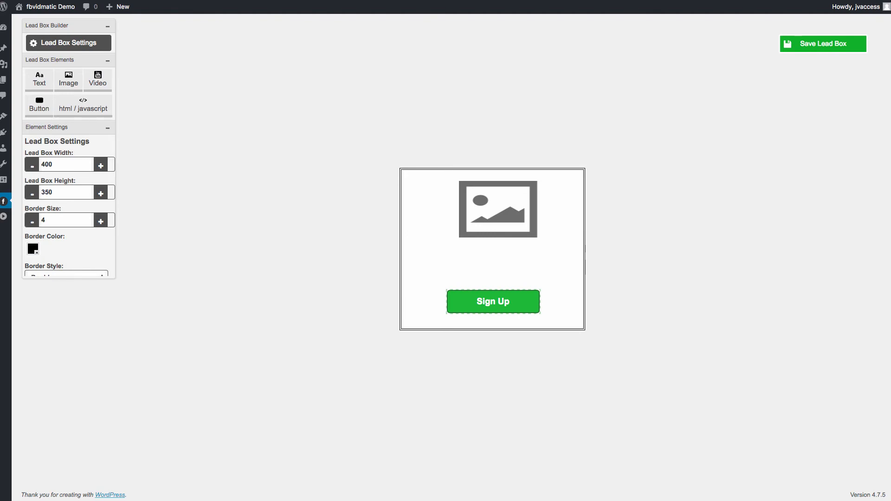
left_click(822, 42)
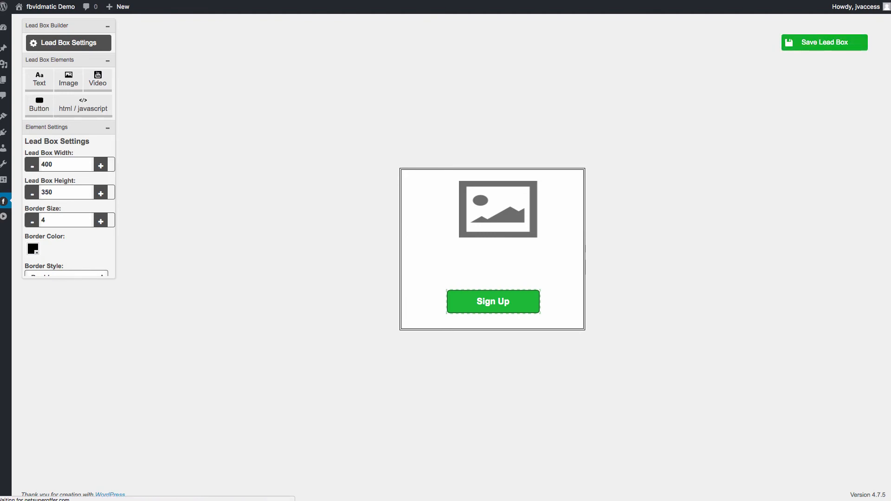
left_click(823, 42)
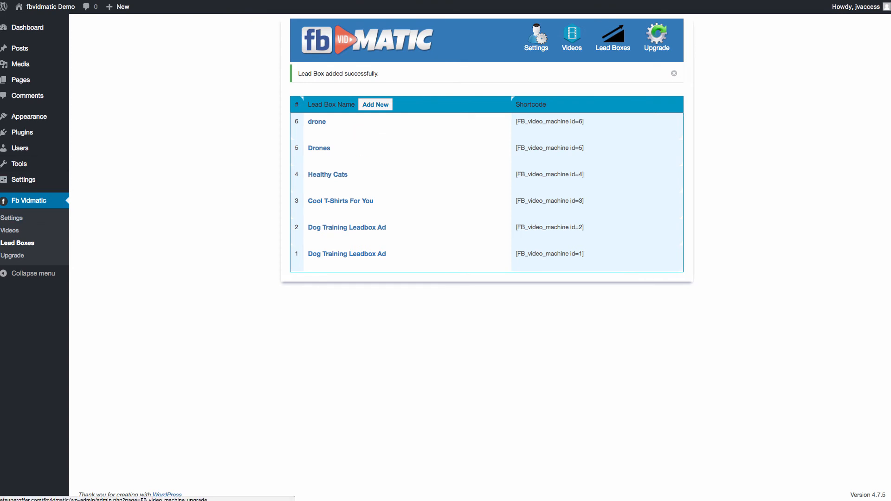
mouse_move(316, 121)
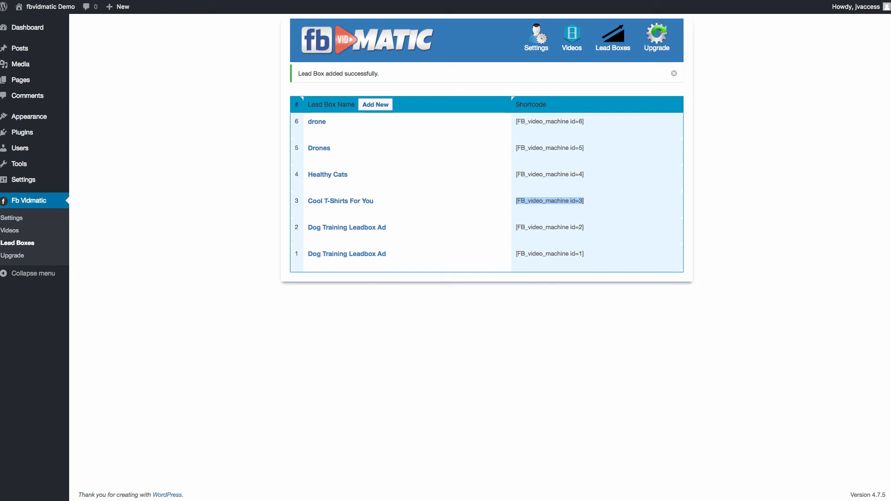
mouse_move(341, 200)
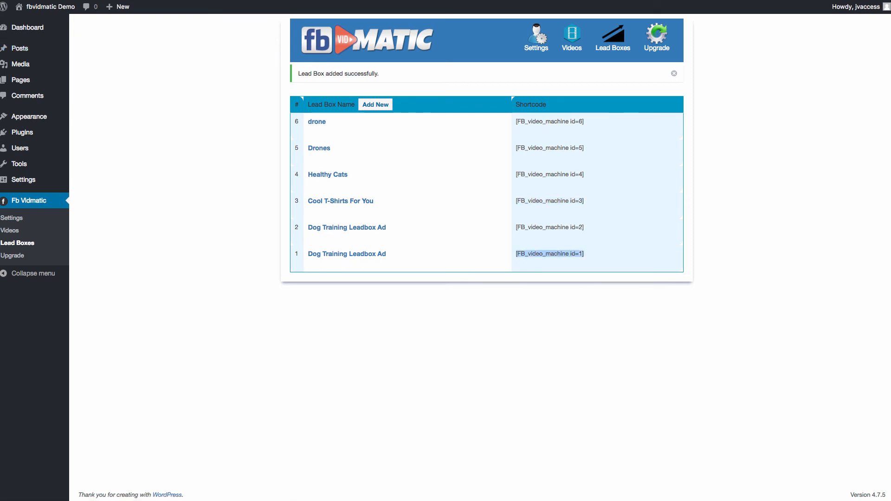
mouse_move(20, 48)
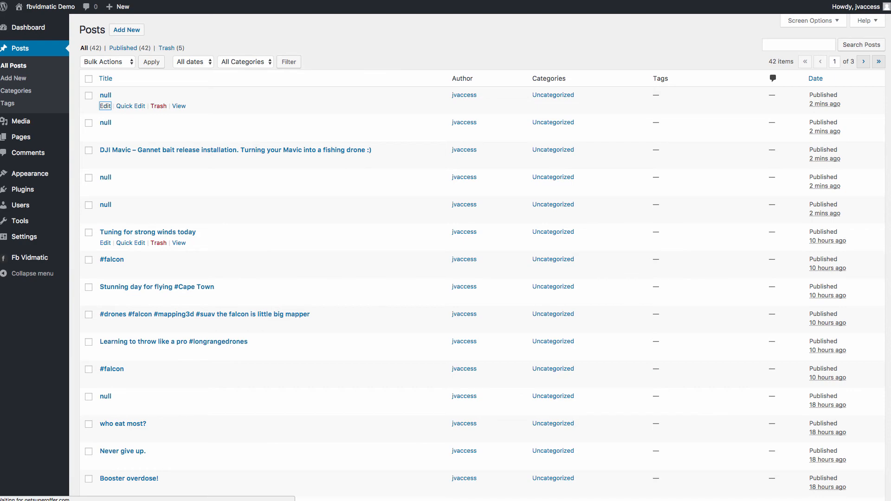
Edit the top null post and view its id=5 lead box shortcode in Visual mode
left_click(105, 106)
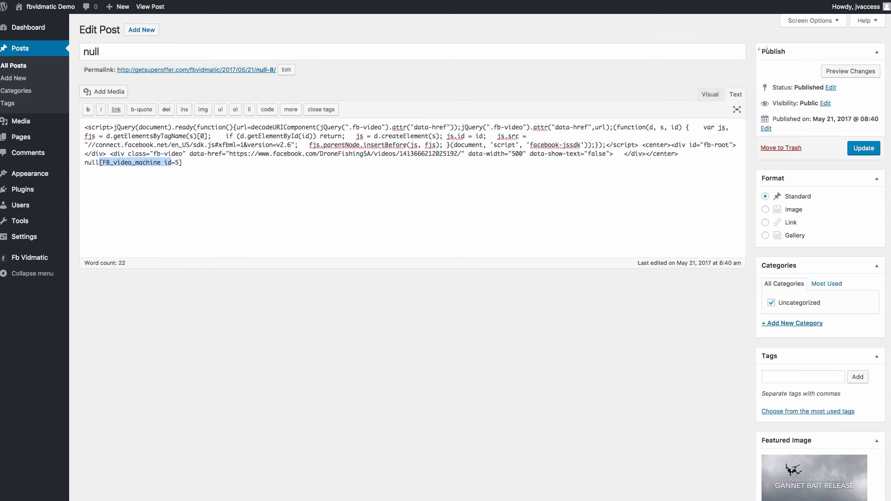
left_click(710, 94)
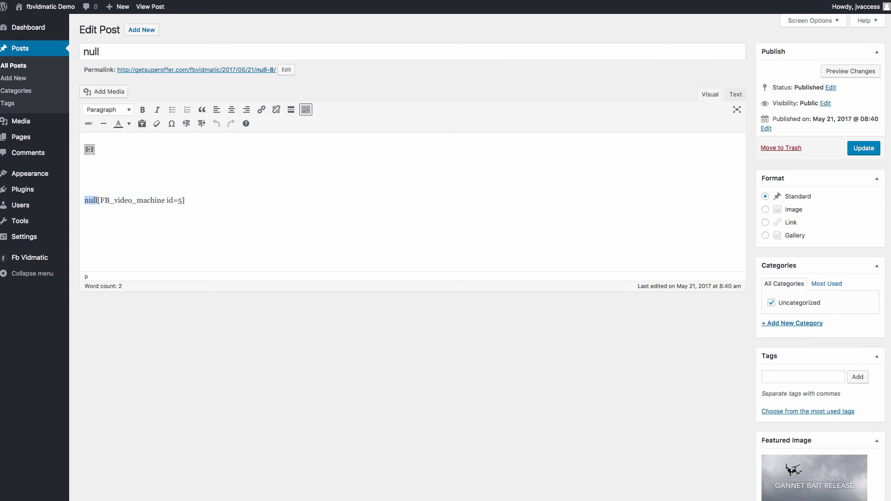
Retitle the post 'Drone Footage', update it, and view it on the site
type("D")
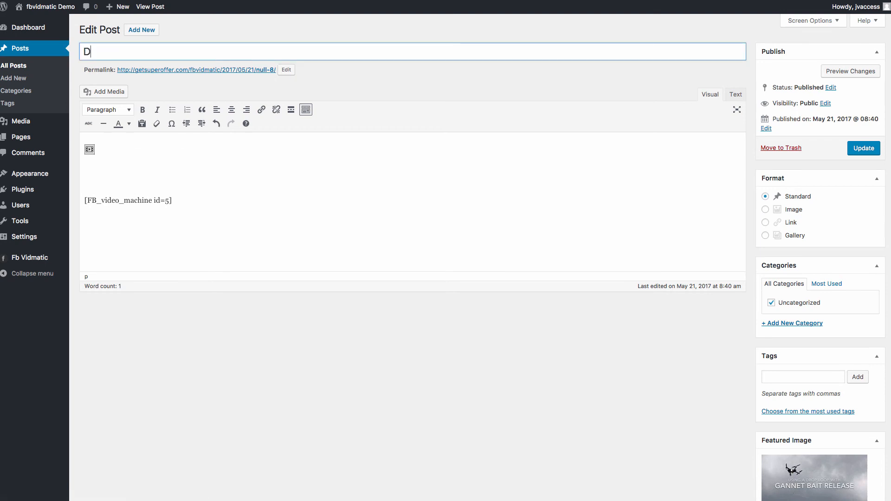
type("rone Footage")
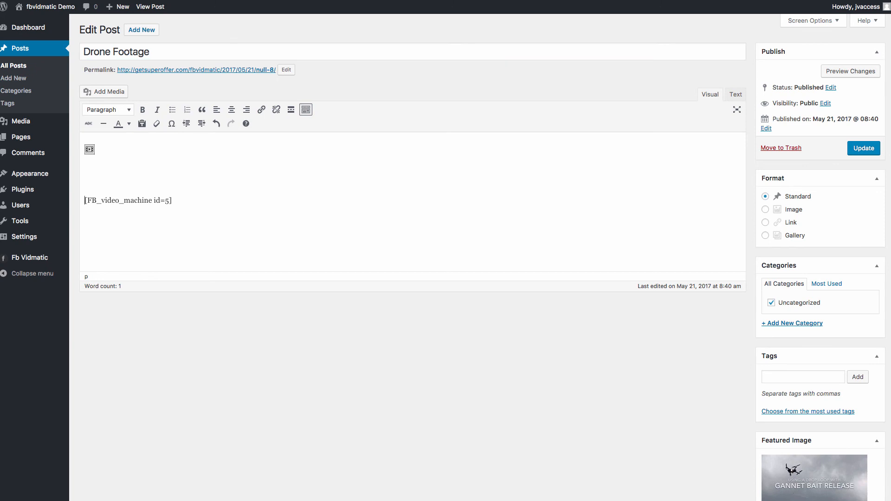
left_click(89, 149)
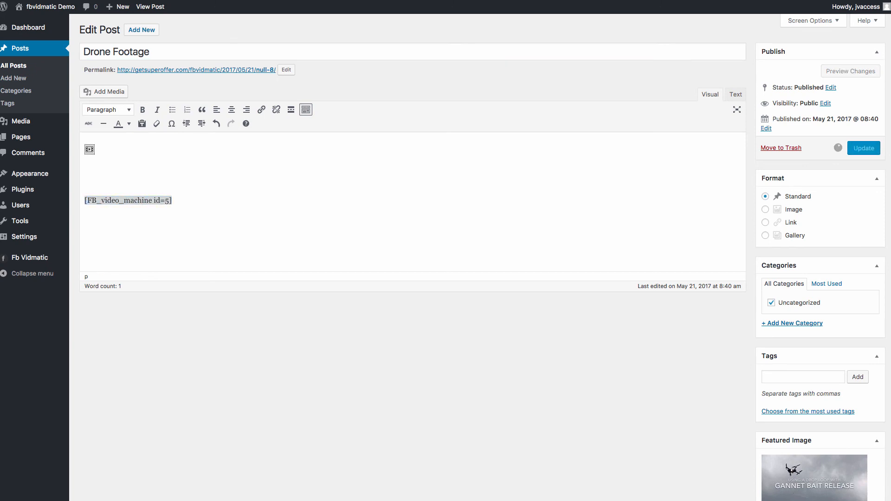
scroll("down", 3)
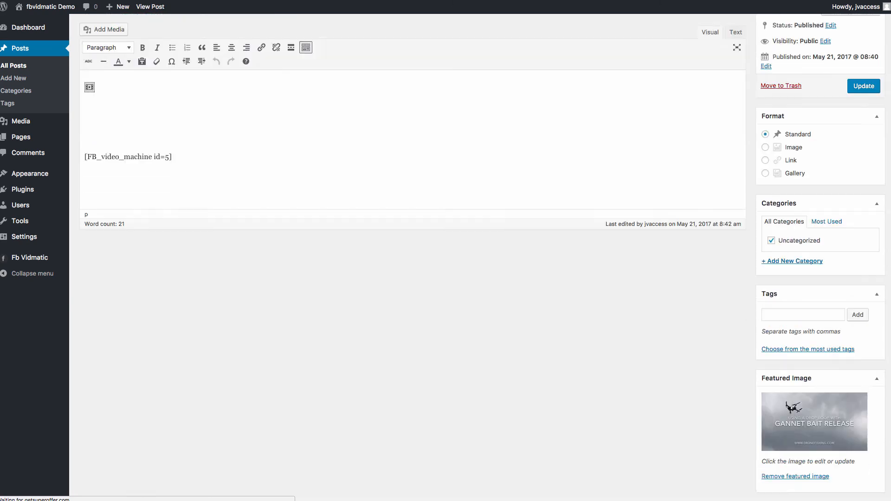
left_click(863, 86)
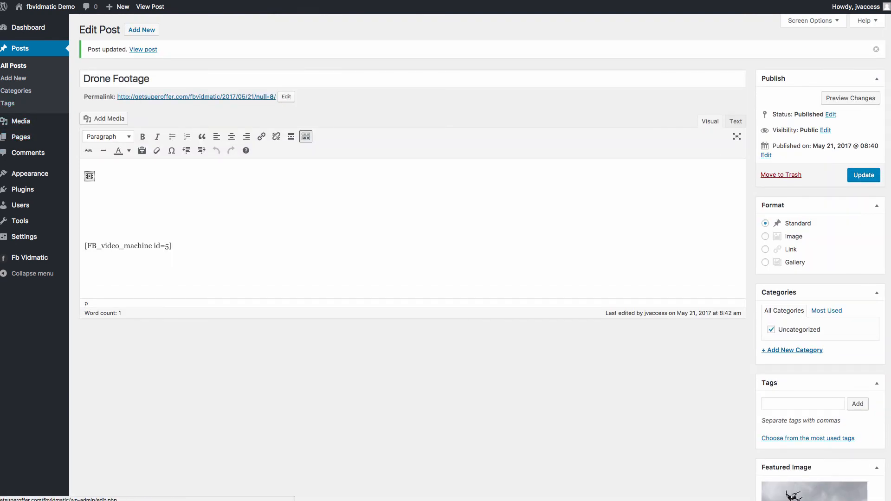
left_click(143, 50)
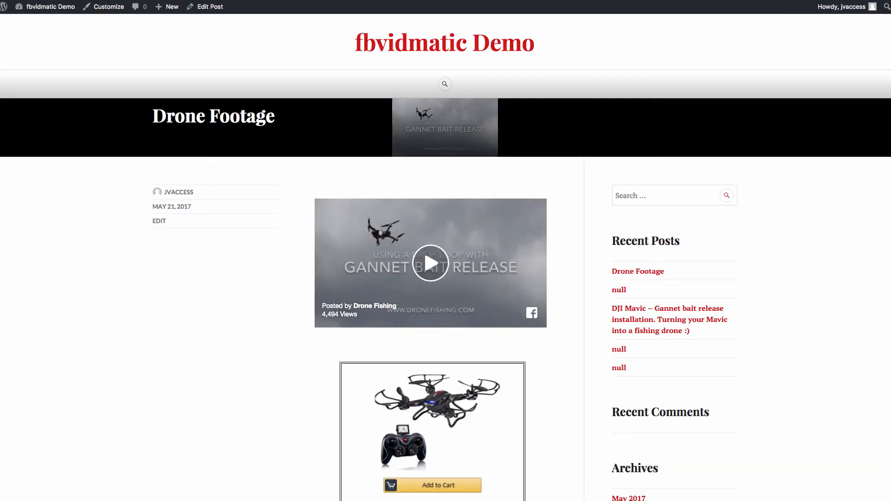
Play the embedded drone video and scroll to the Add to Cart lead box below
scroll("down", 3)
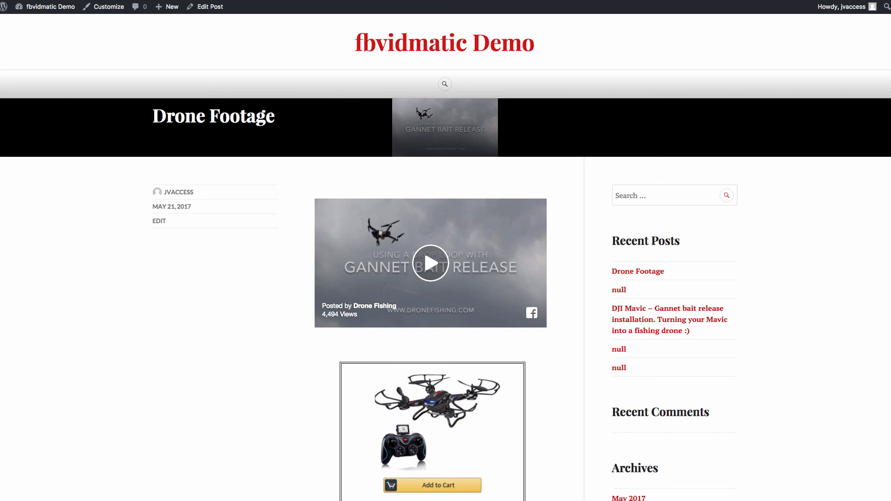
left_click(430, 262)
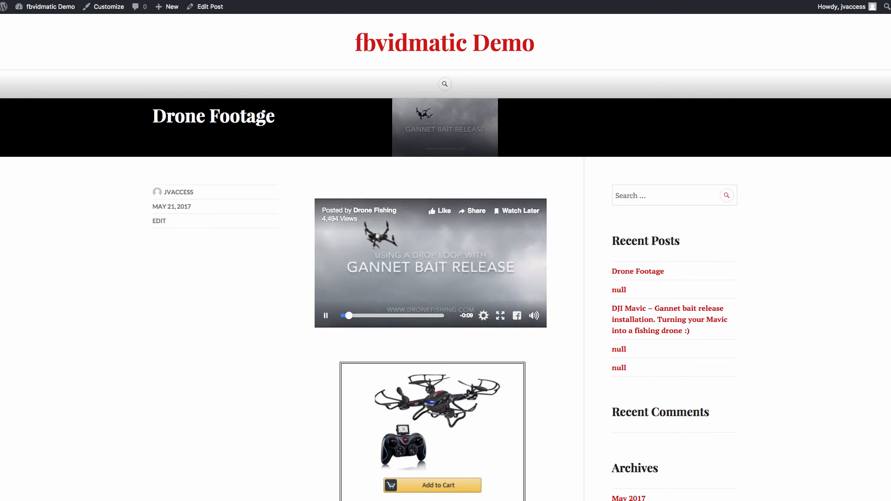
scroll("down", 3)
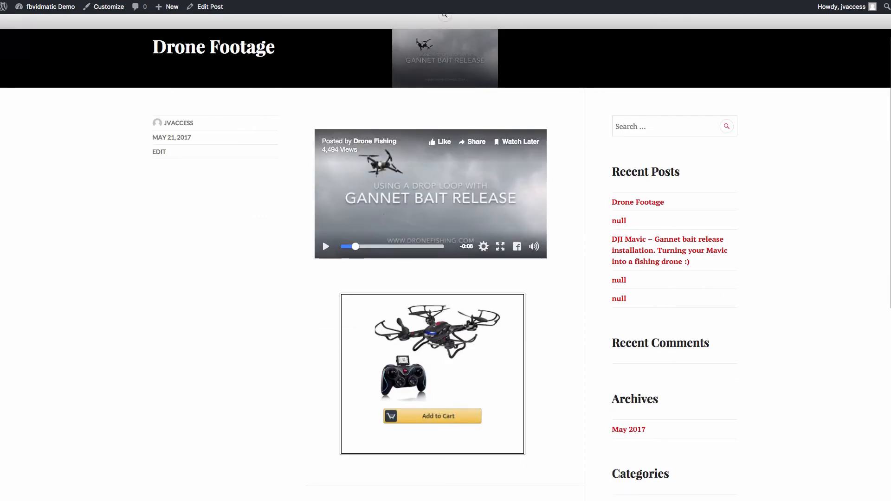